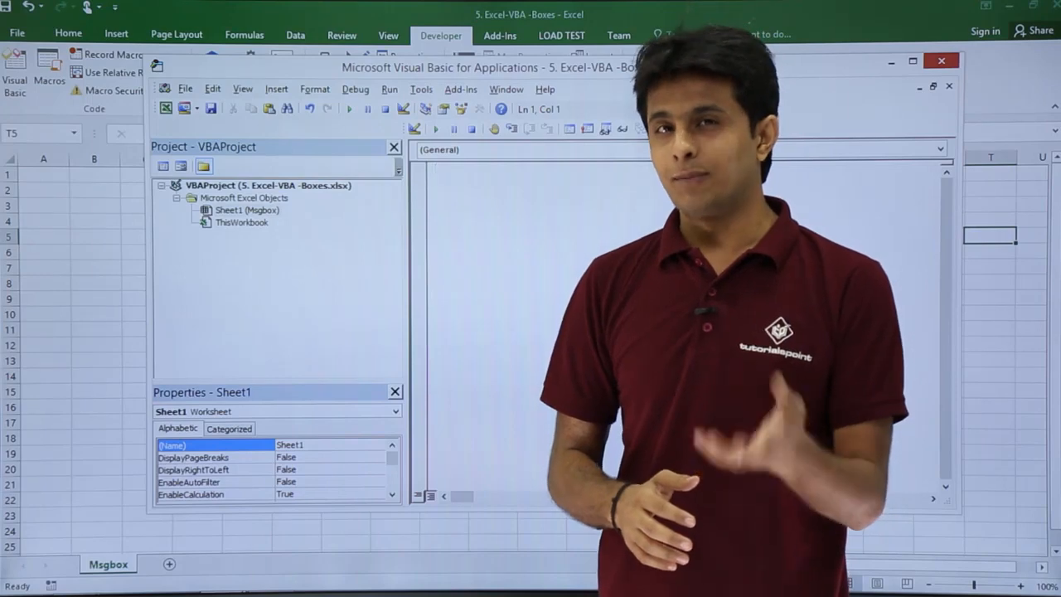
# Insert a new module into the project and name it A_msgbox1
pyautogui.click(275, 89)
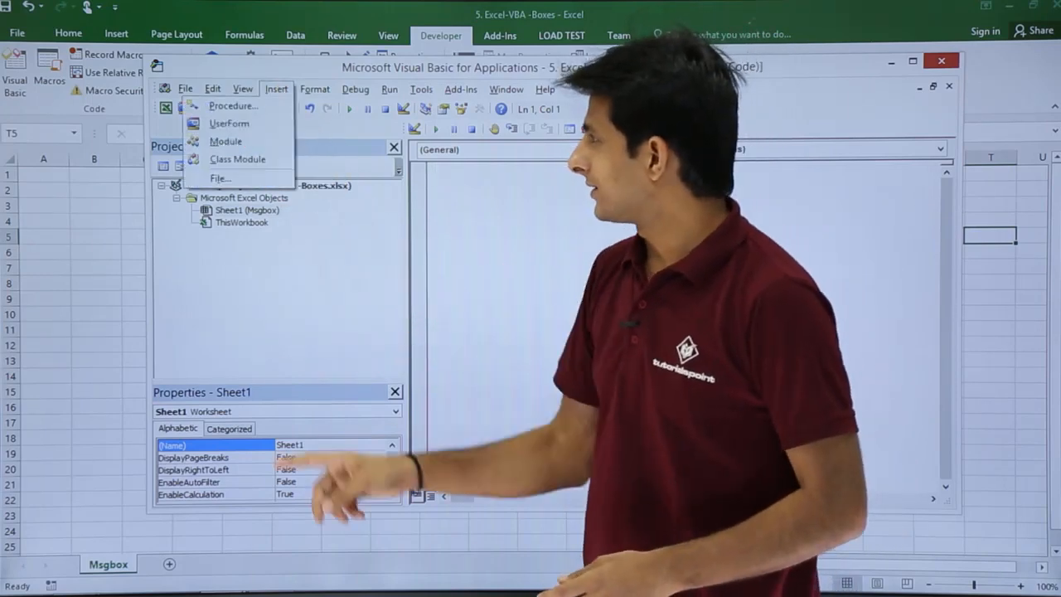
pyautogui.click(225, 140)
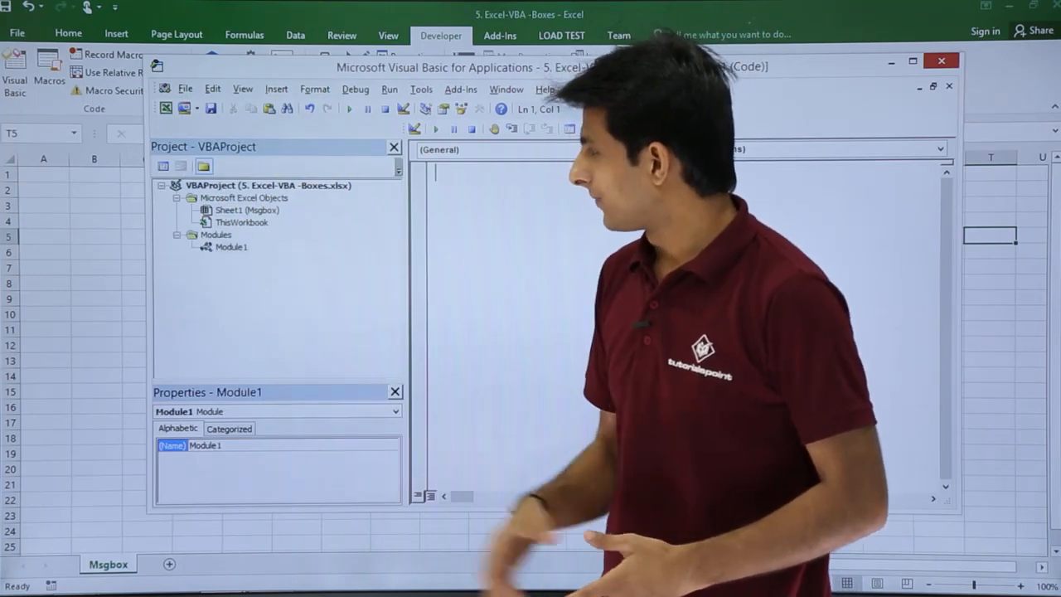
pyautogui.click(232, 246)
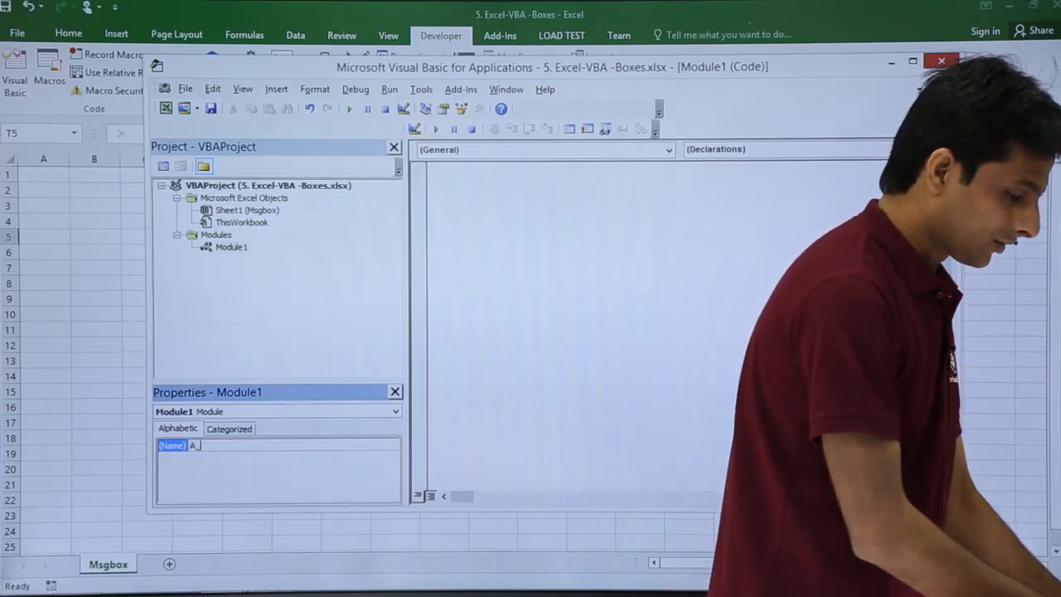
pyautogui.write('A_msgbox1')
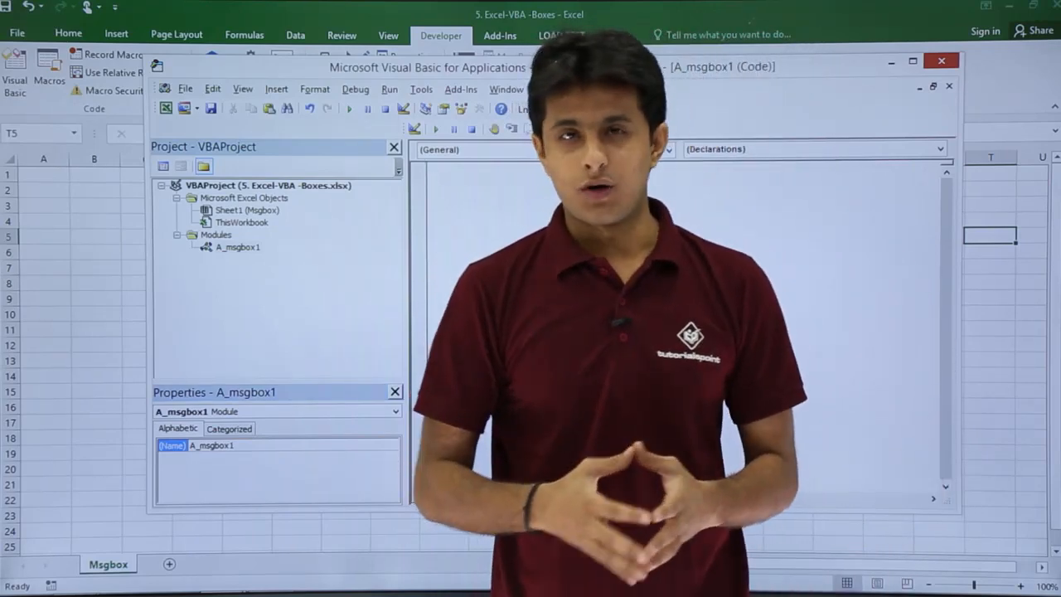
# Declare Sub messagebox1 with its End Sub
pyautogui.write('sub')
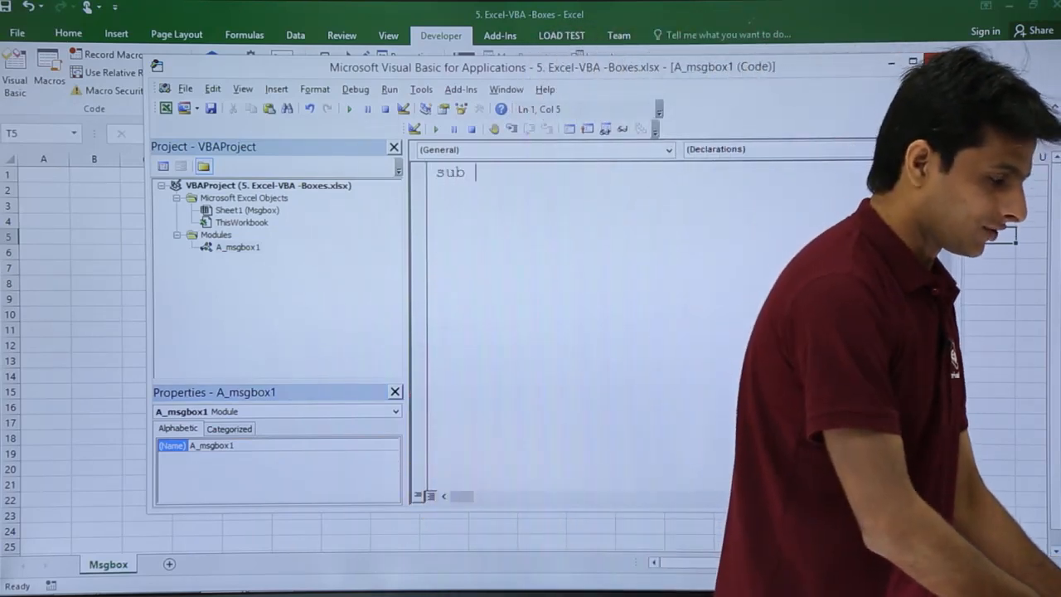
pyautogui.write('m')
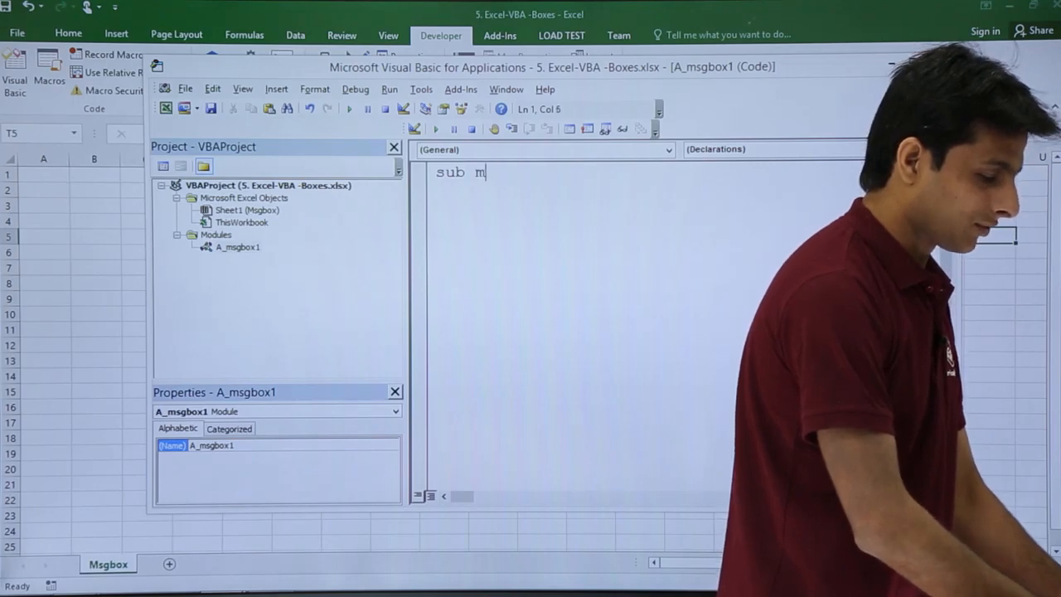
pyautogui.write('essagebox')
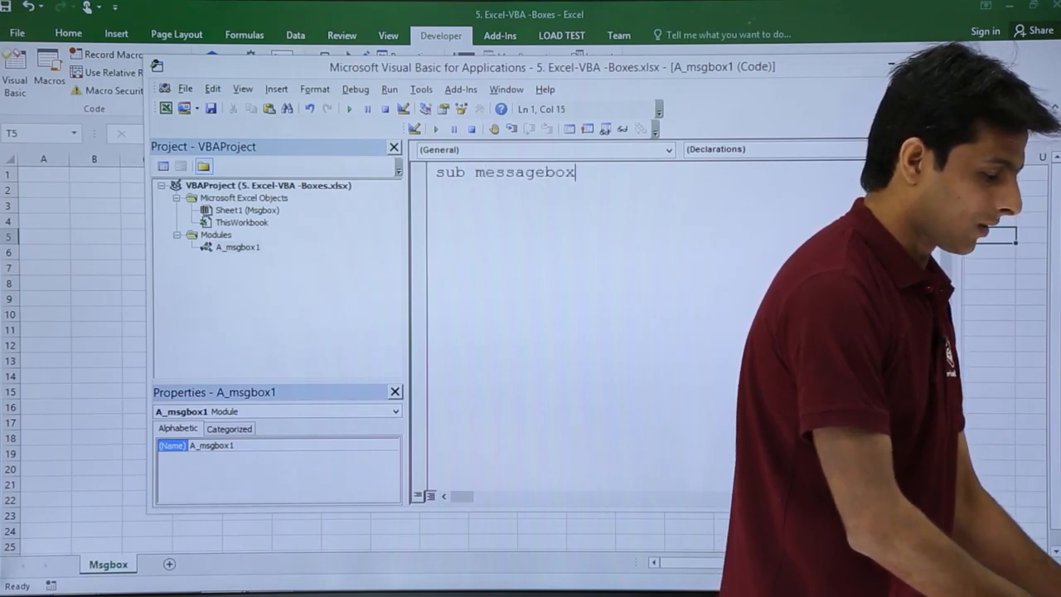
pyautogui.press('enter')
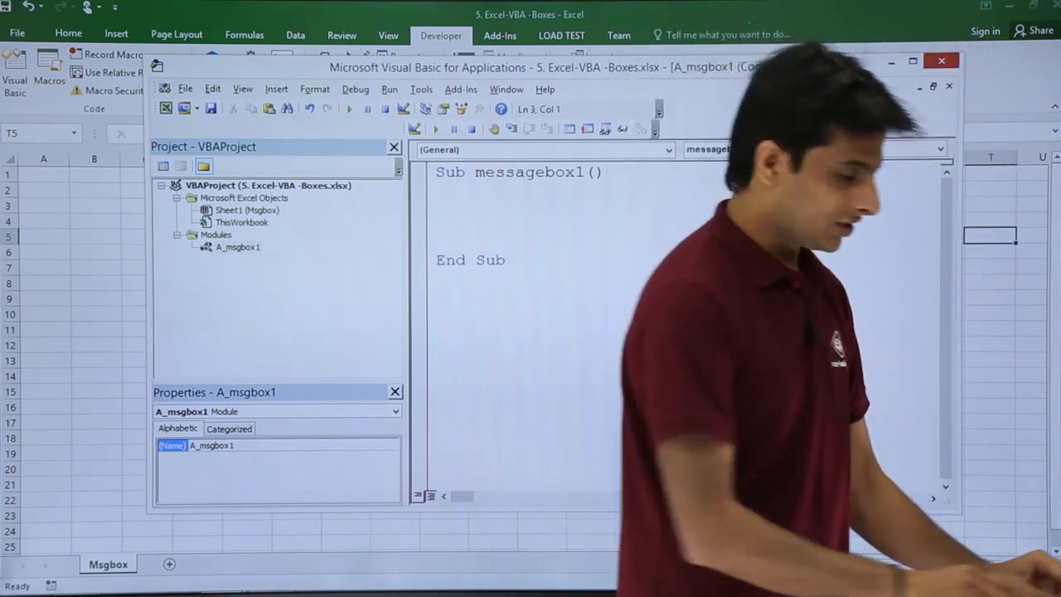
# Add MsgBox "welcome to Tutorials Point India", run the macro and acknowledge the message
pyautogui.write('msgbox')
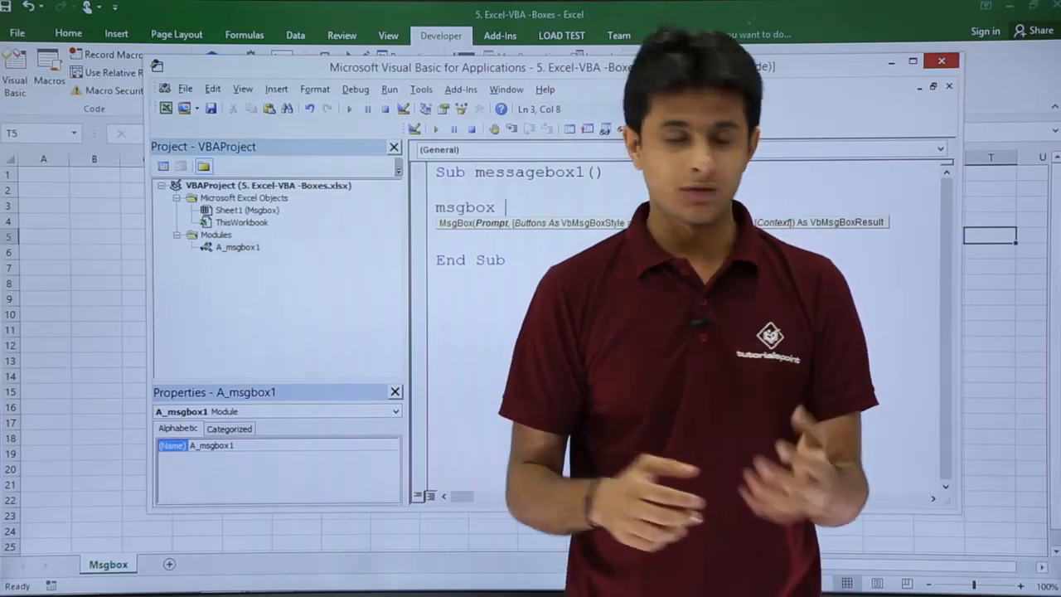
pyautogui.write('"wle')
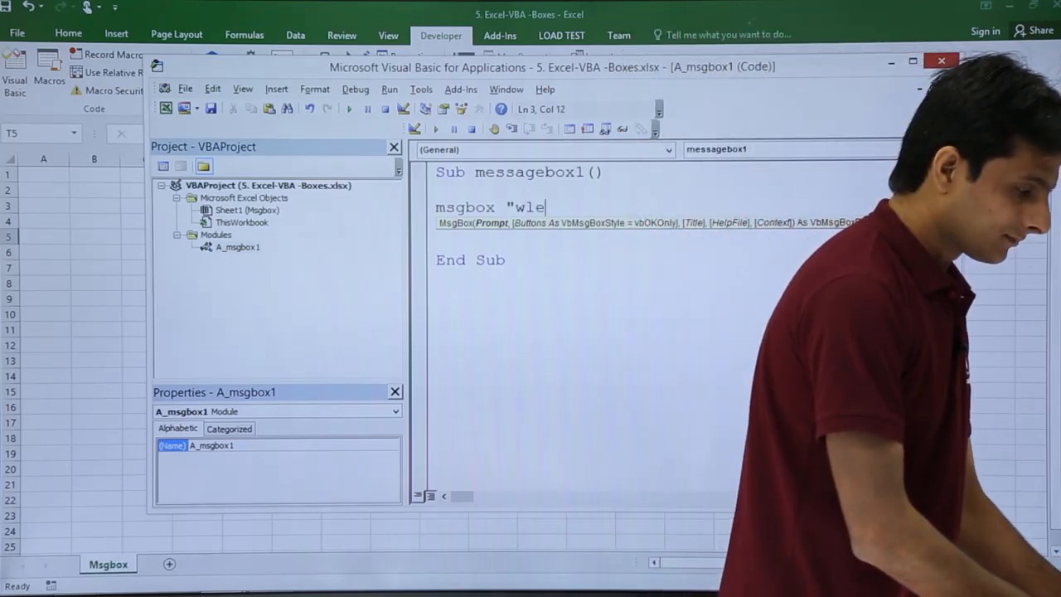
pyautogui.write('welcome"')
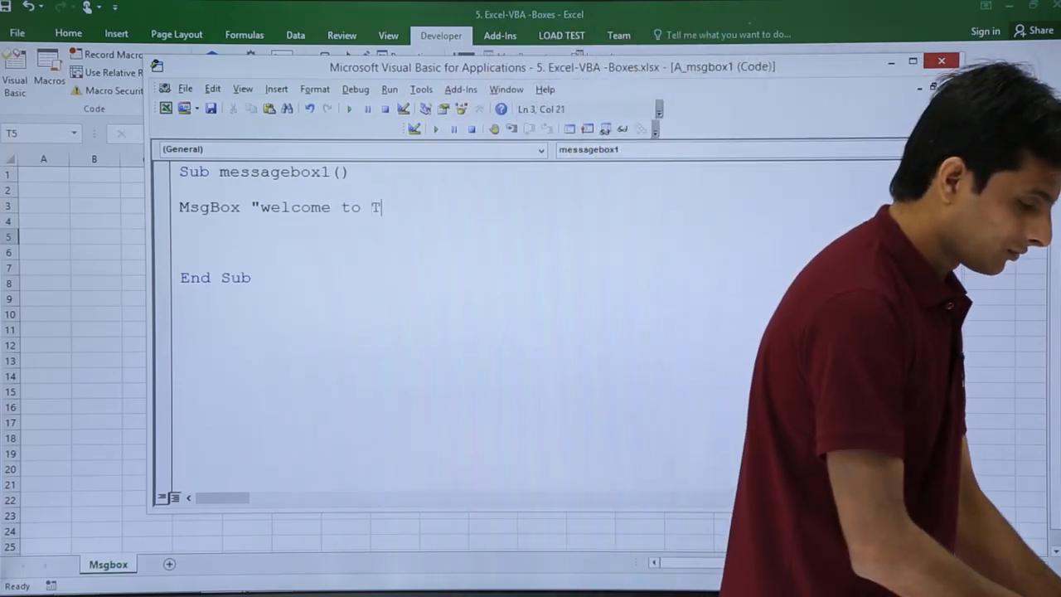
pyautogui.write('utorials Po')
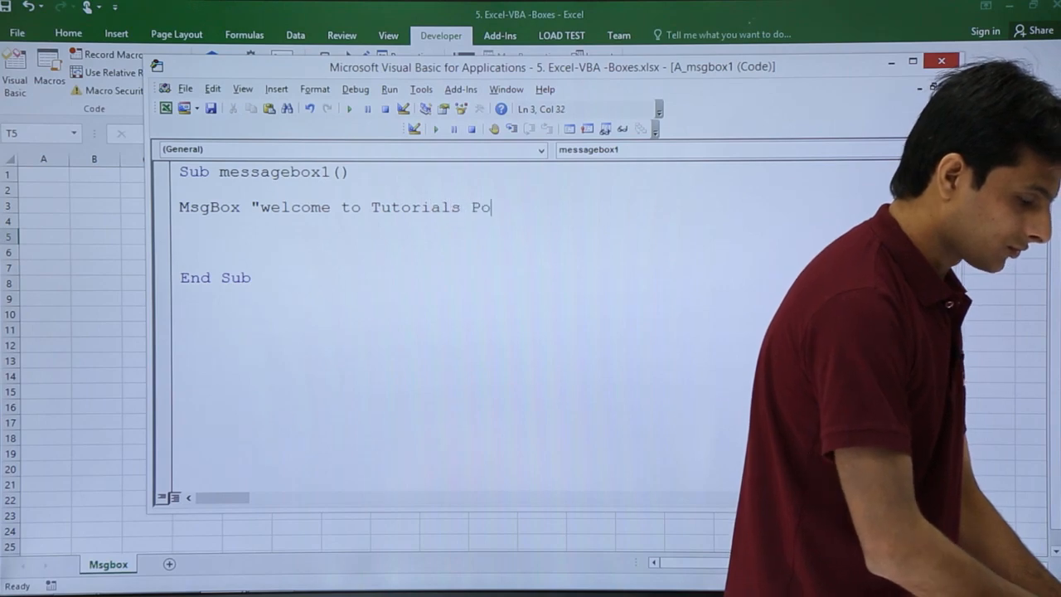
pyautogui.write('int India"')
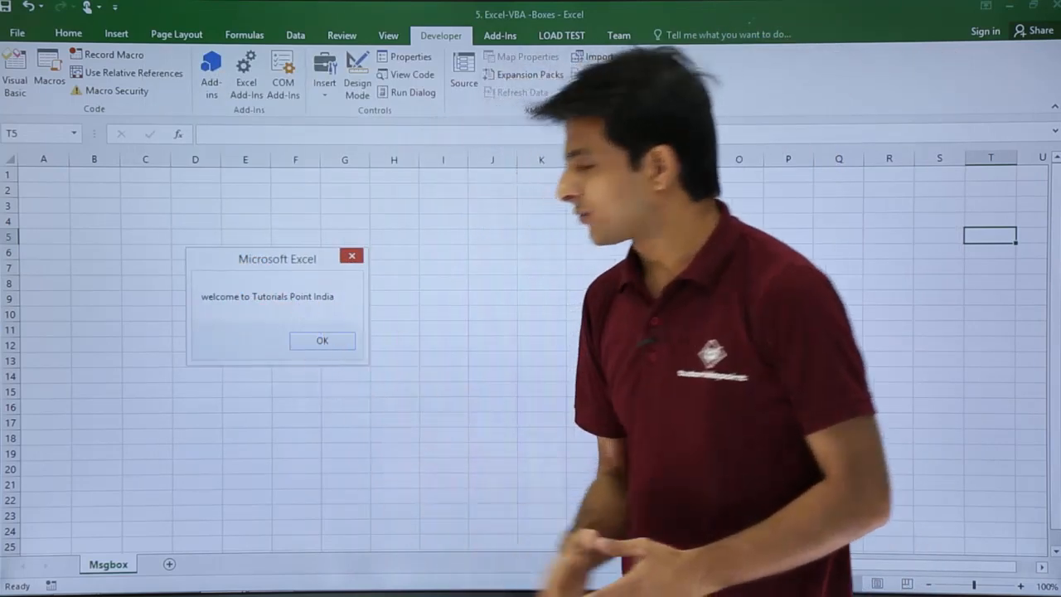
pyautogui.click(321, 341)
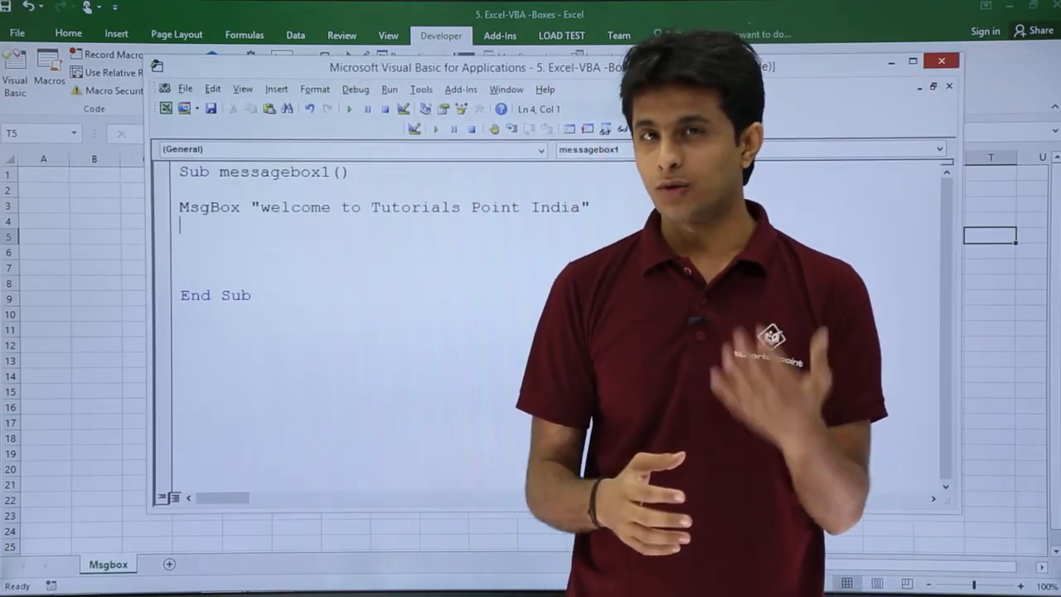
# Add a second MsgBox line showing the number 10000 and run the macro
pyautogui.write('m')
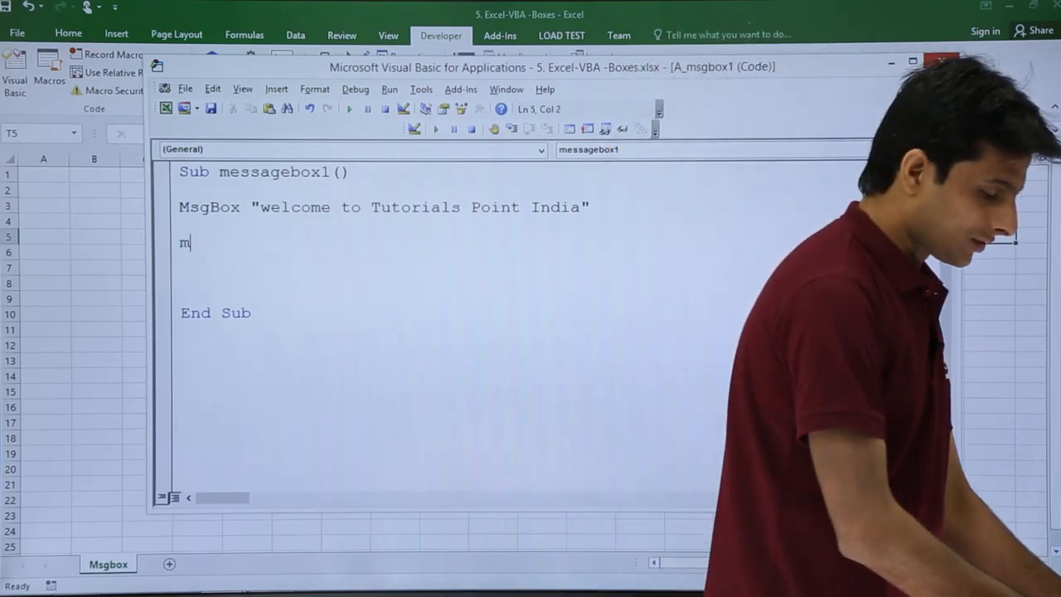
pyautogui.write('sgbox 100')
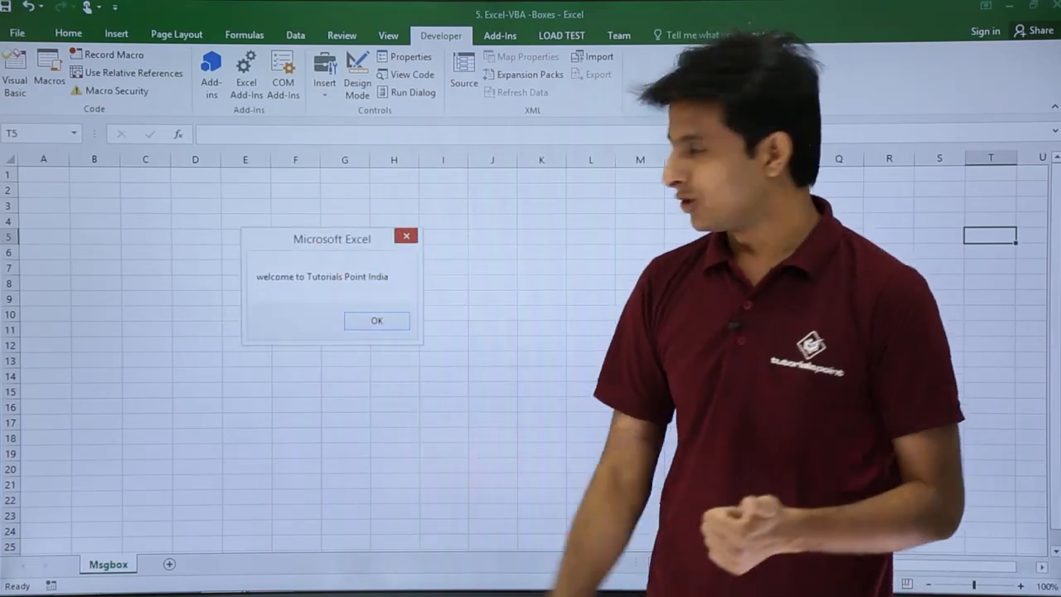
# Acknowledge the welcome and 10000 message boxes so the macro completes
pyautogui.click(376, 320)
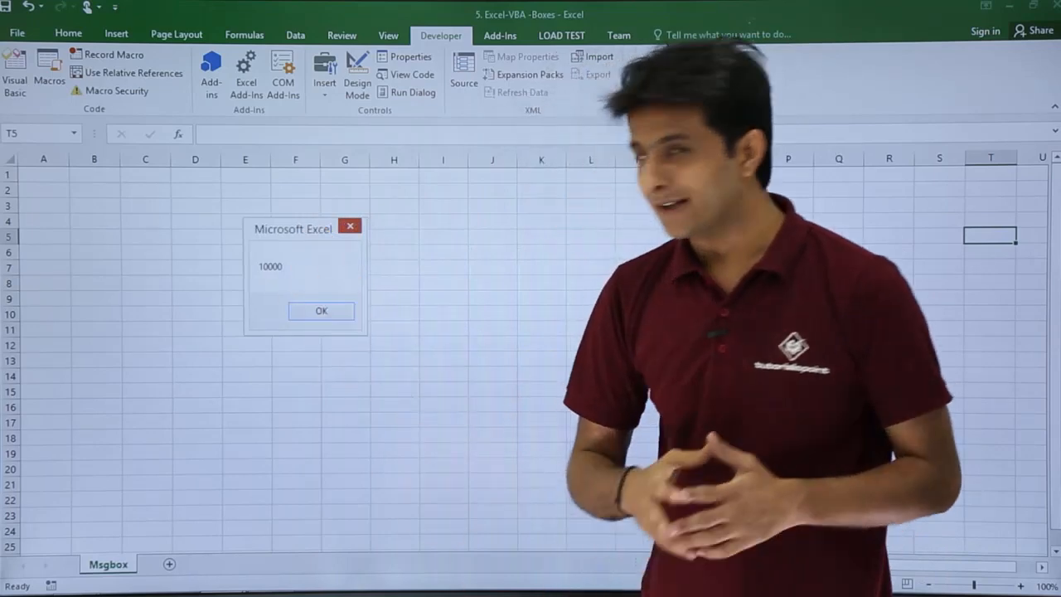
pyautogui.click(322, 310)
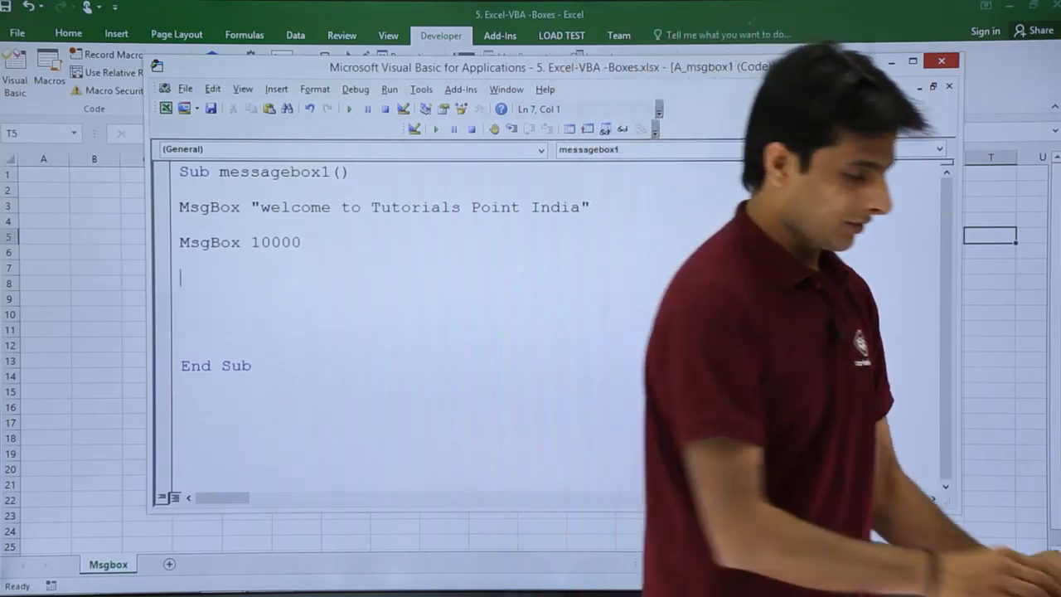
# Add a third MsgBox line showing the date #10/12/2020# and run the macro
pyautogui.write('msgbox')
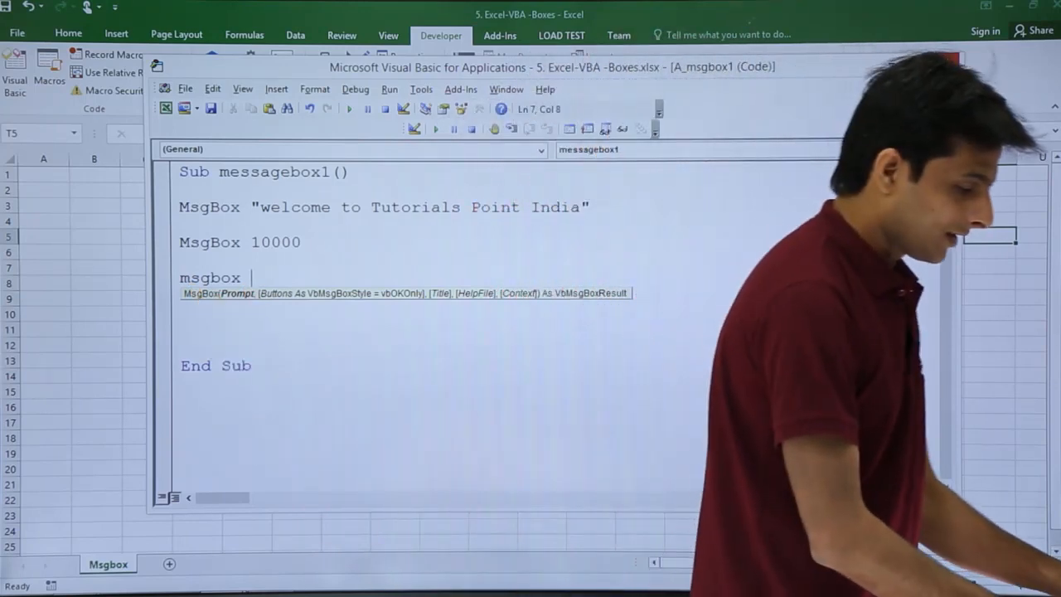
pyautogui.write('#')
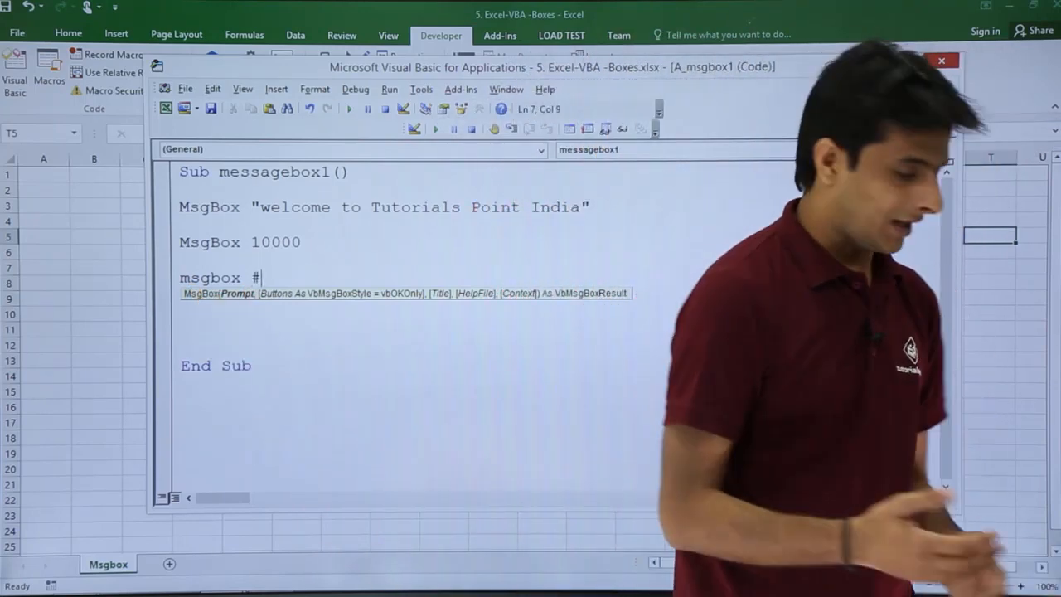
pyautogui.write('10/')
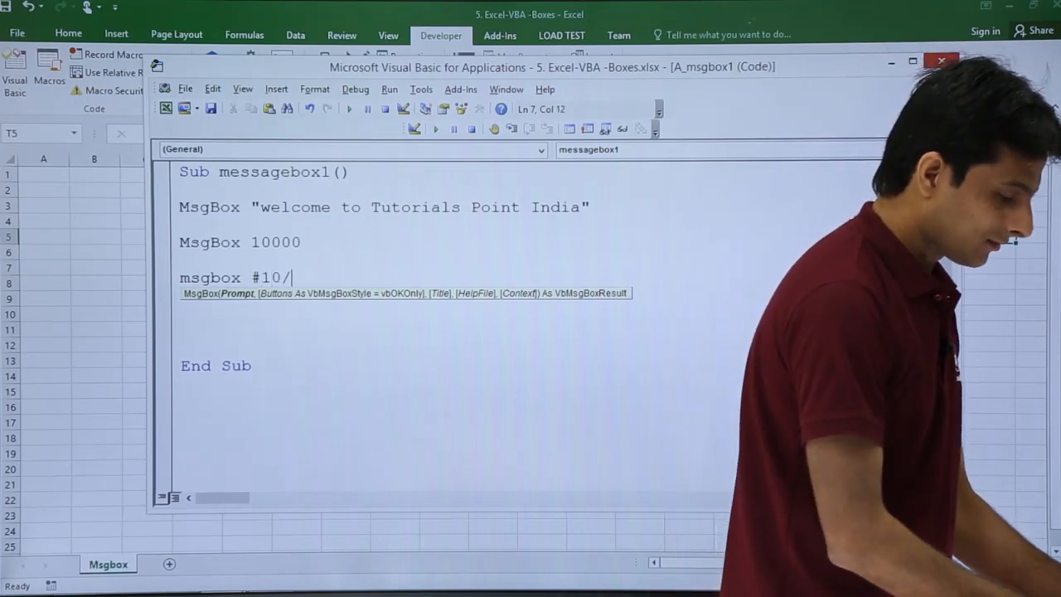
pyautogui.write('12')
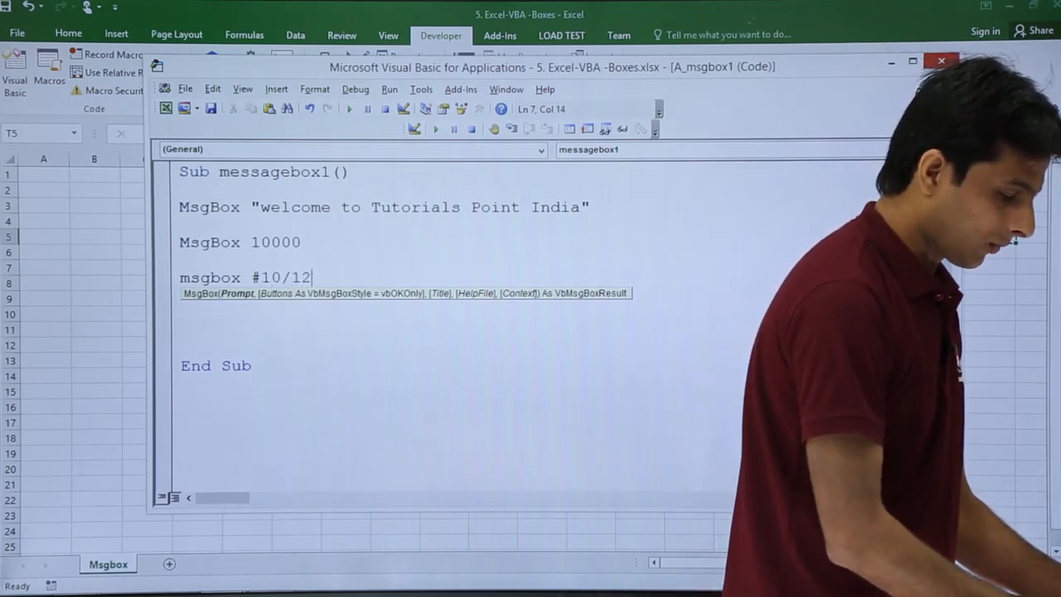
pyautogui.write('2020')
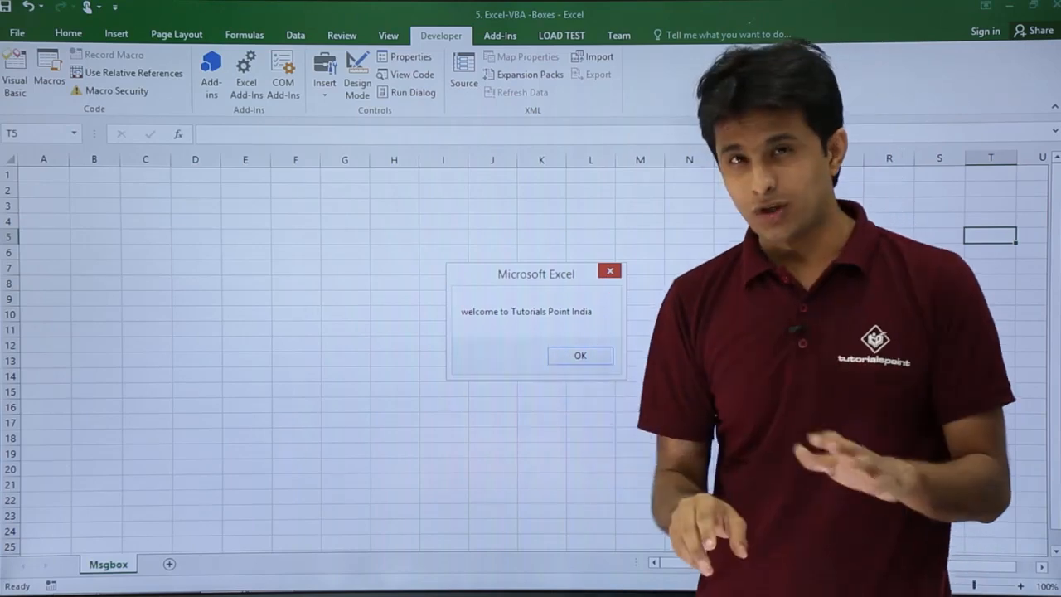
# Acknowledge the welcome, 10000 and 10/12/2020 message boxes in turn
pyautogui.click(580, 355)
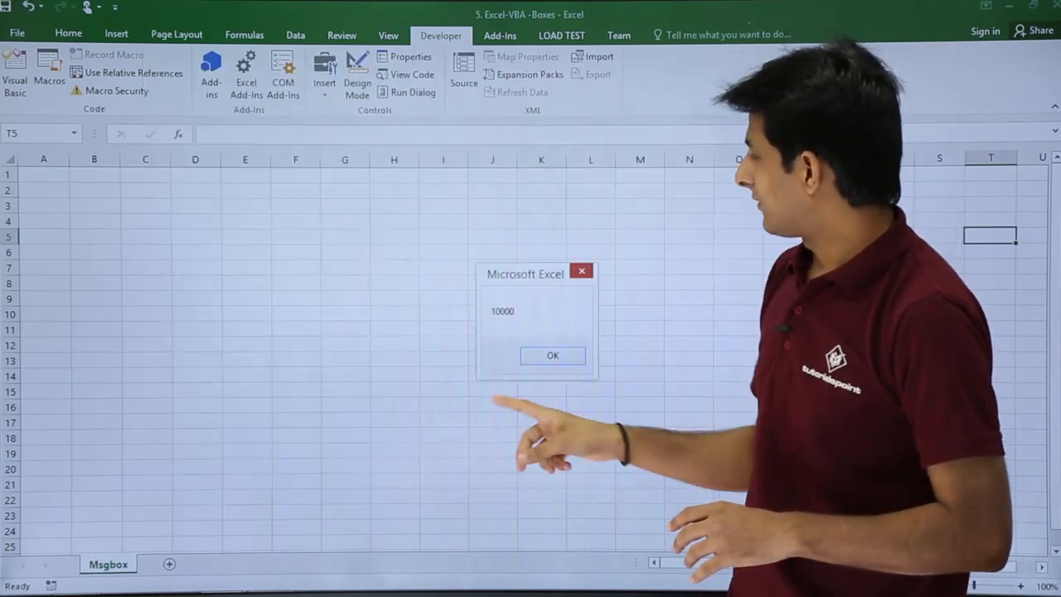
pyautogui.click(552, 355)
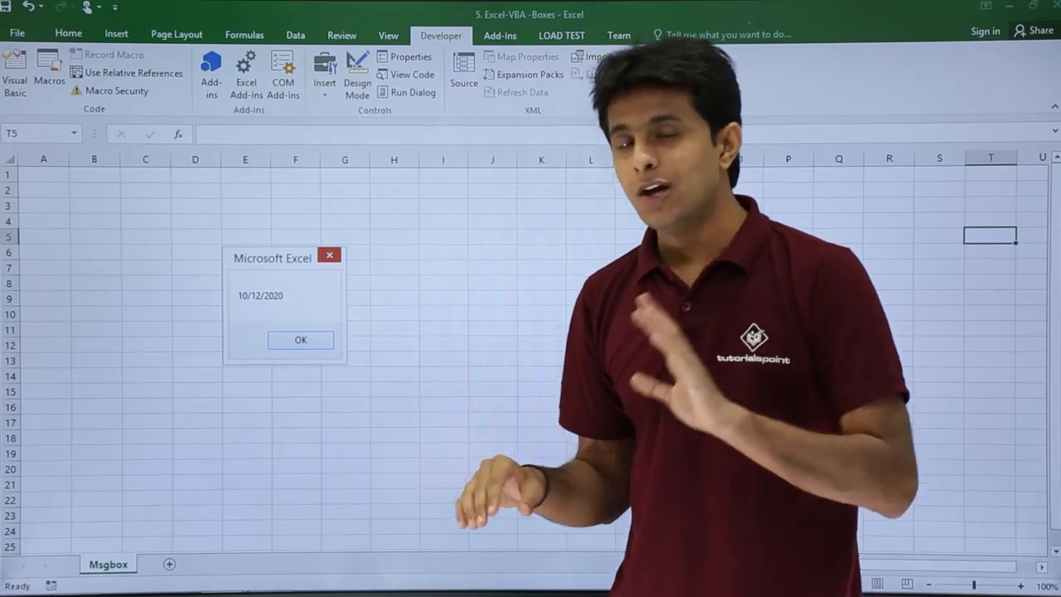
pyautogui.click(300, 340)
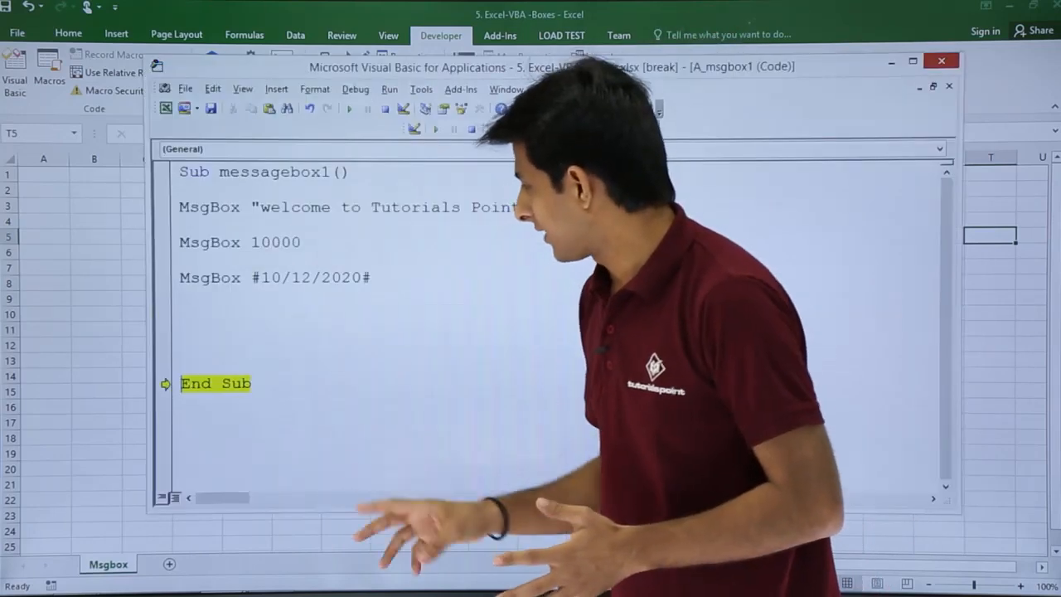